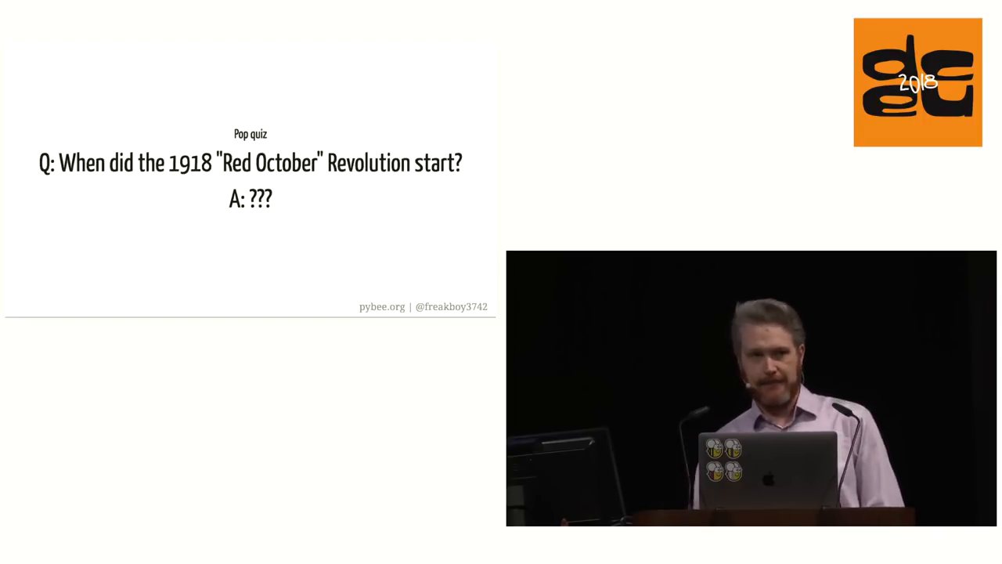
pyautogui.press('Right')
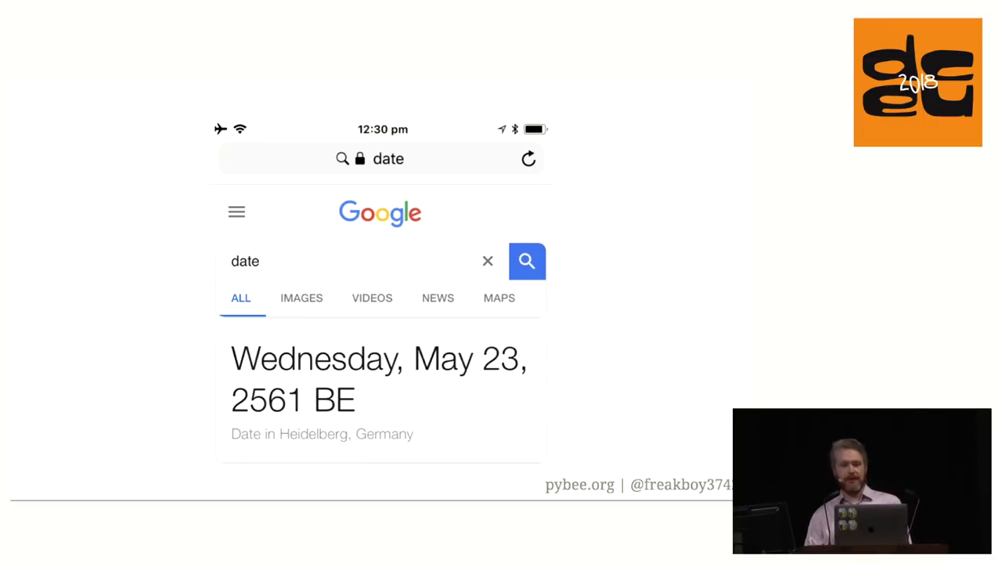
pyautogui.press('Right')
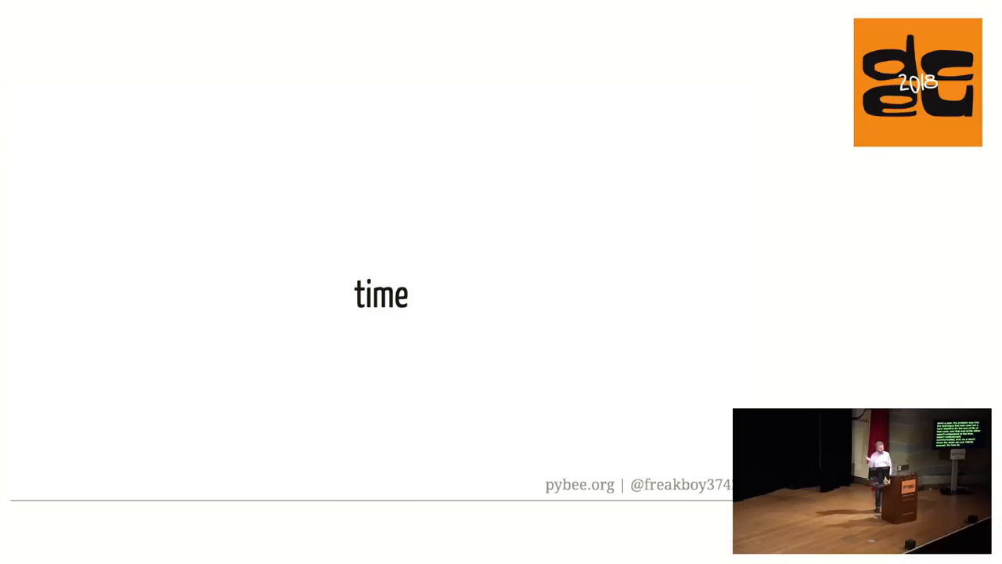
pyautogui.press('Right')
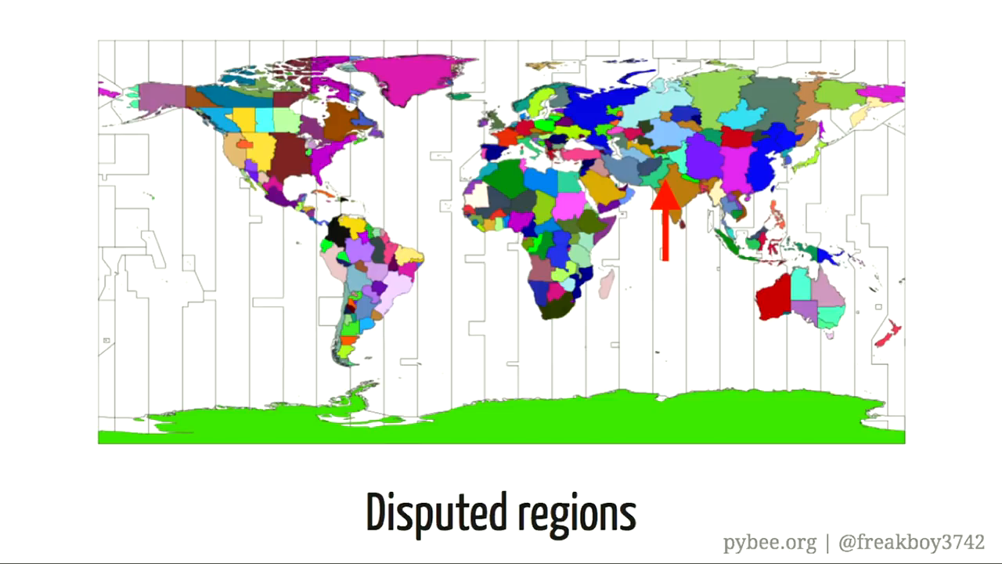
pyautogui.press('Right')
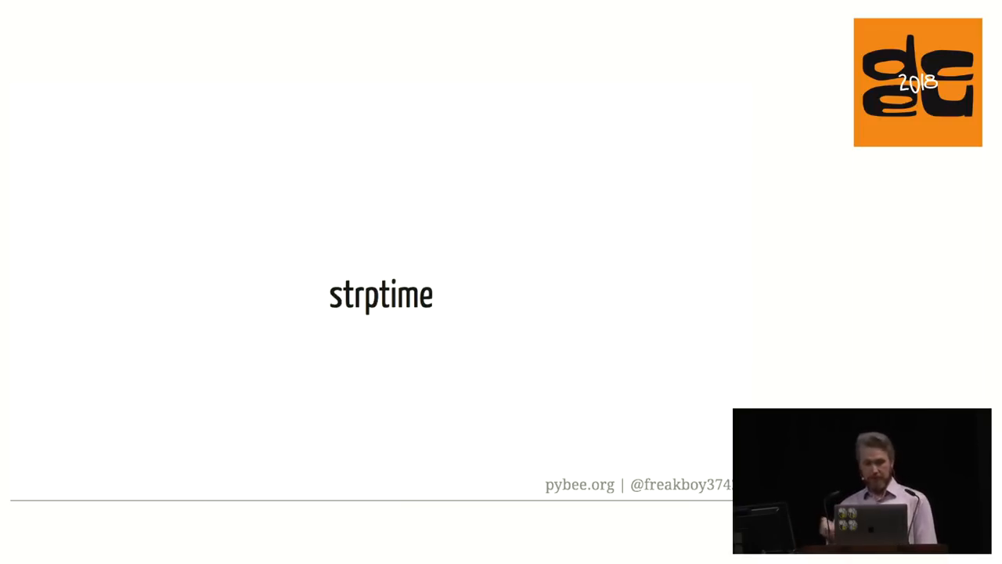
pyautogui.press('Right')
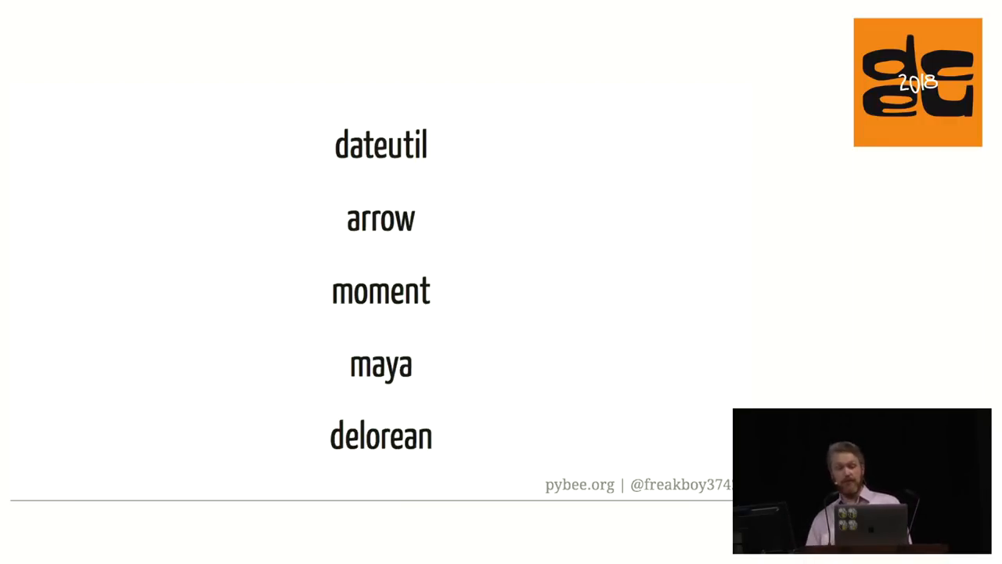